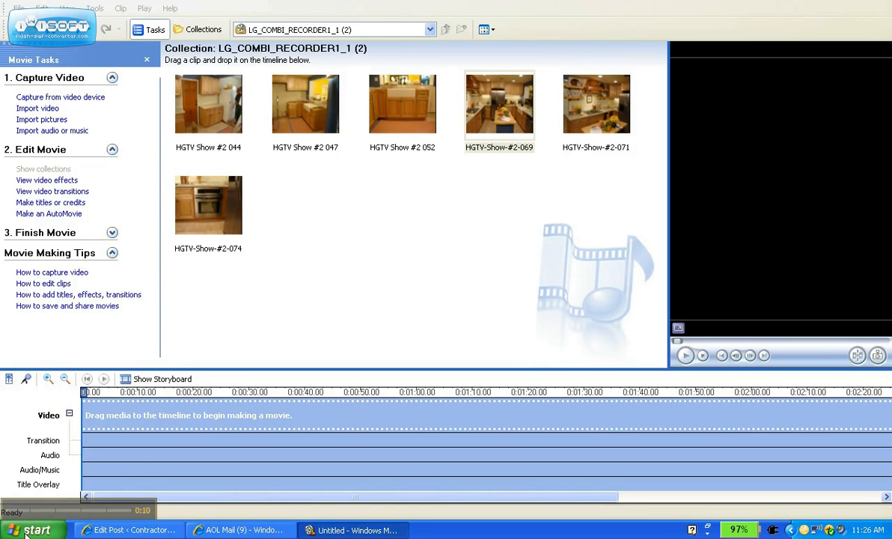
Place the photos HGTV Show #2 044, 047 and 052 onto the Video track of the timeline
left_click(30, 526)
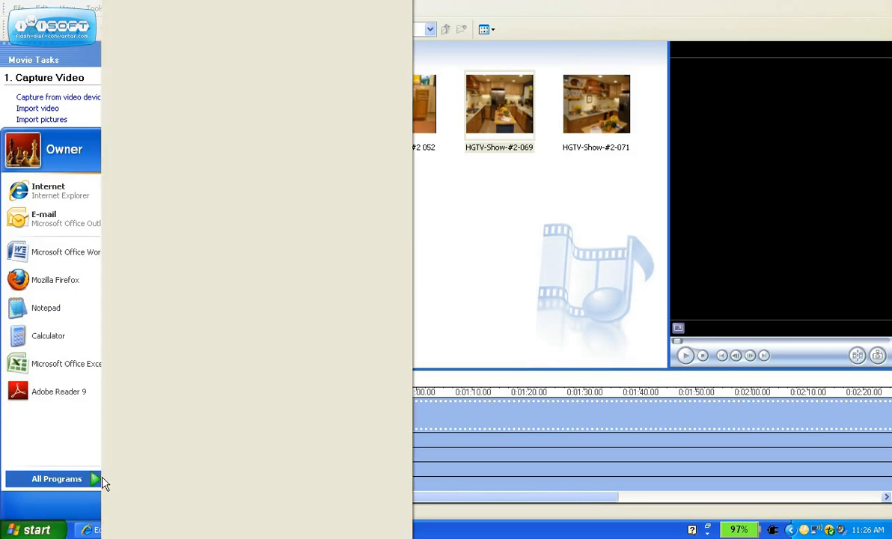
left_click(56, 478)
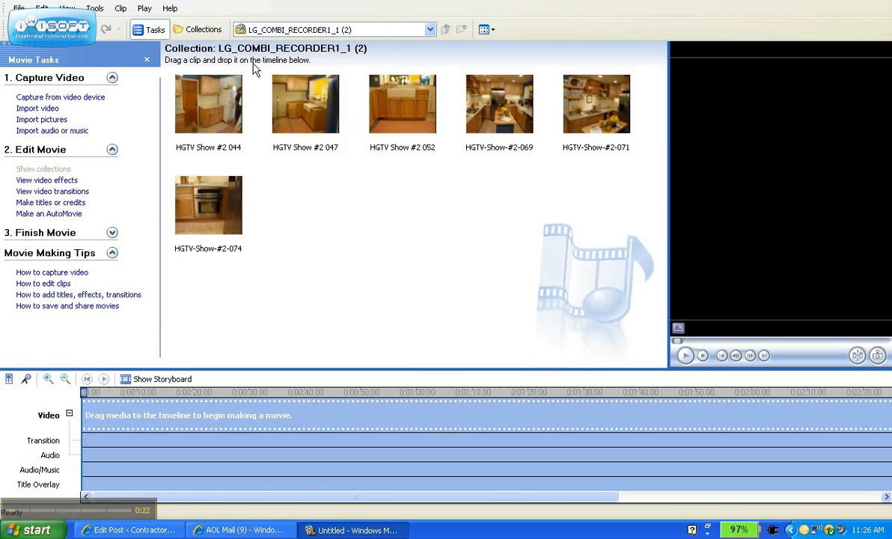
left_click(12, 9)
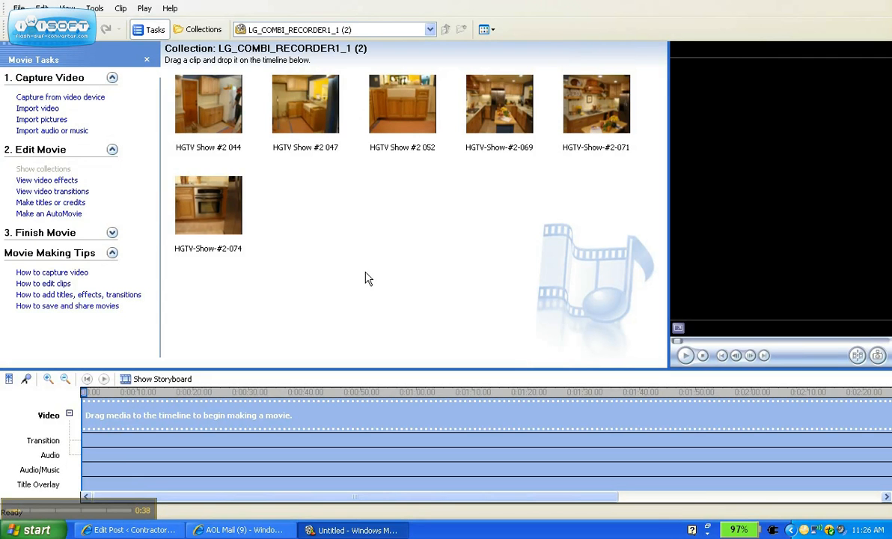
left_click_drag(208, 204, 180, 363)
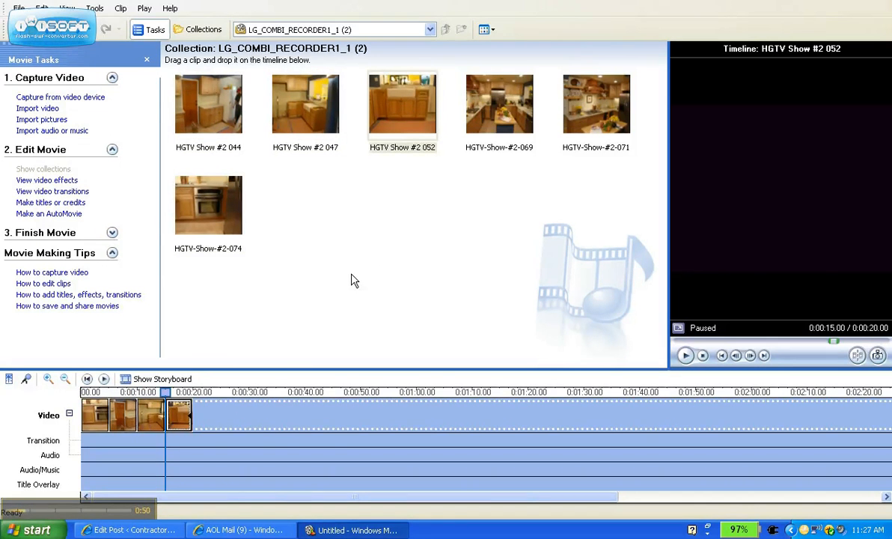
mouse_move(295, 299)
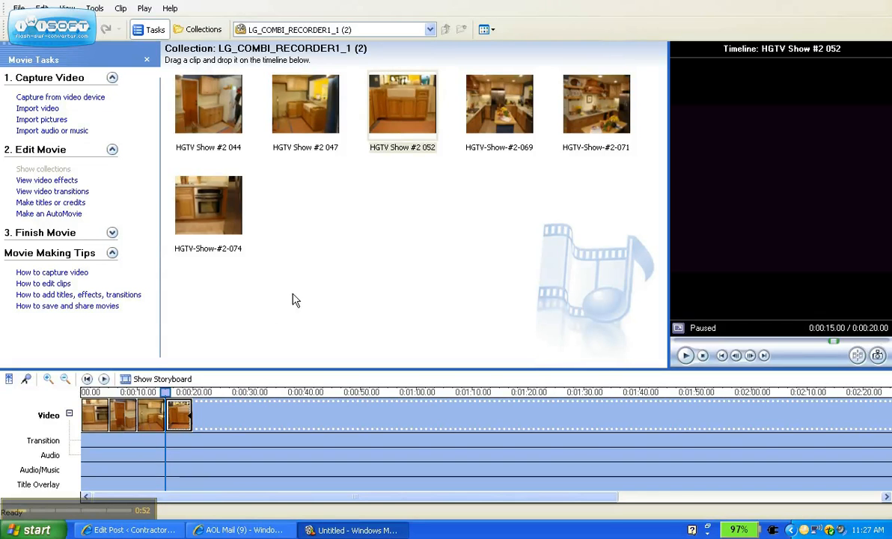
mouse_move(276, 314)
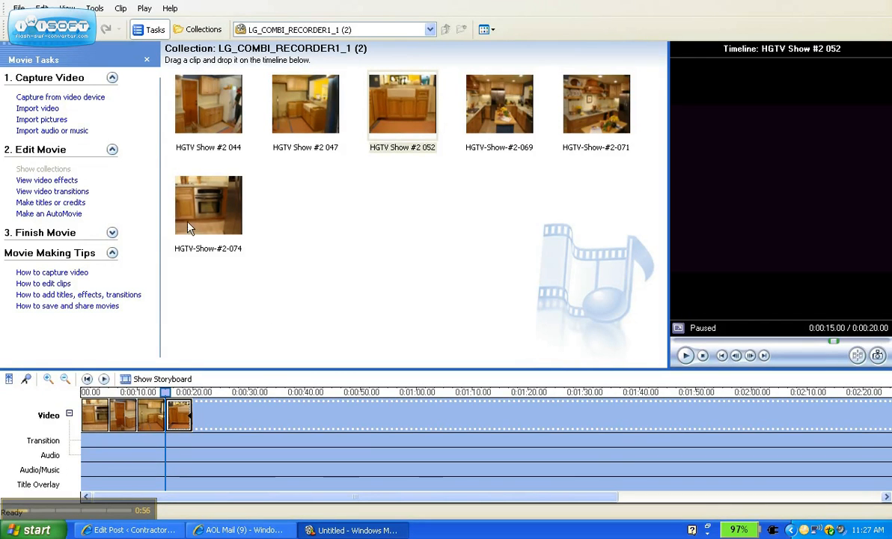
mouse_move(46, 185)
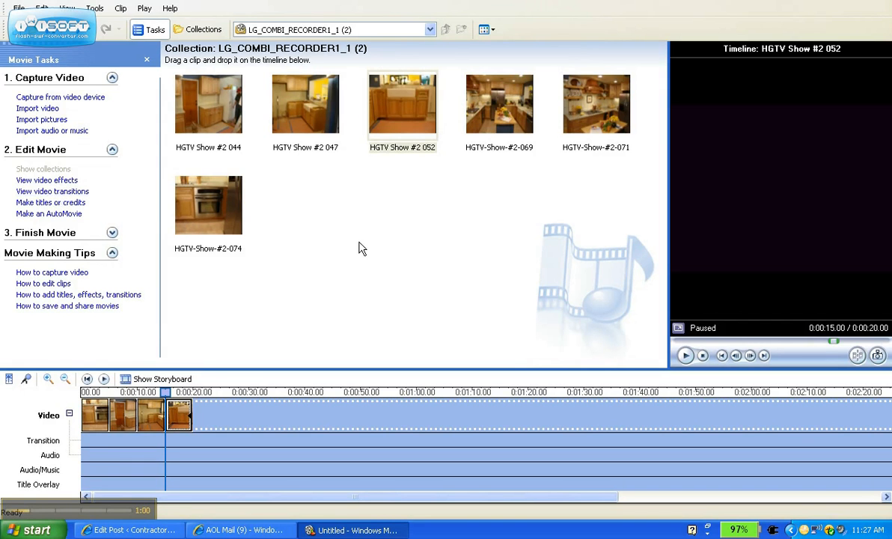
mouse_move(144, 51)
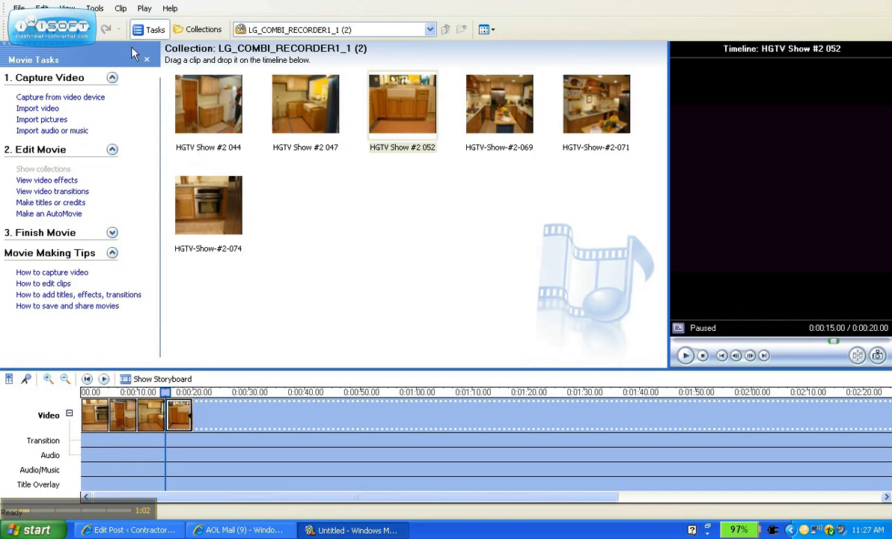
Show the File menu's project options, pointing at Save Movie File
left_click(10, 9)
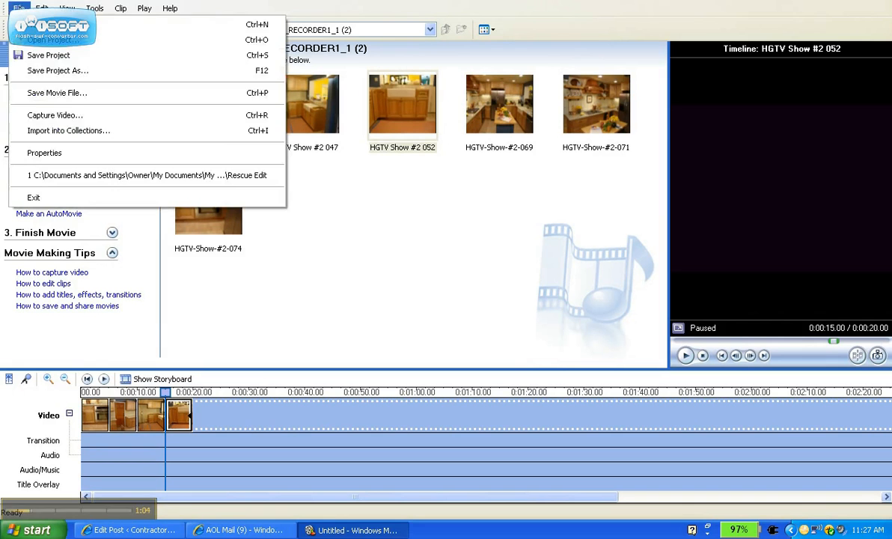
mouse_move(65, 120)
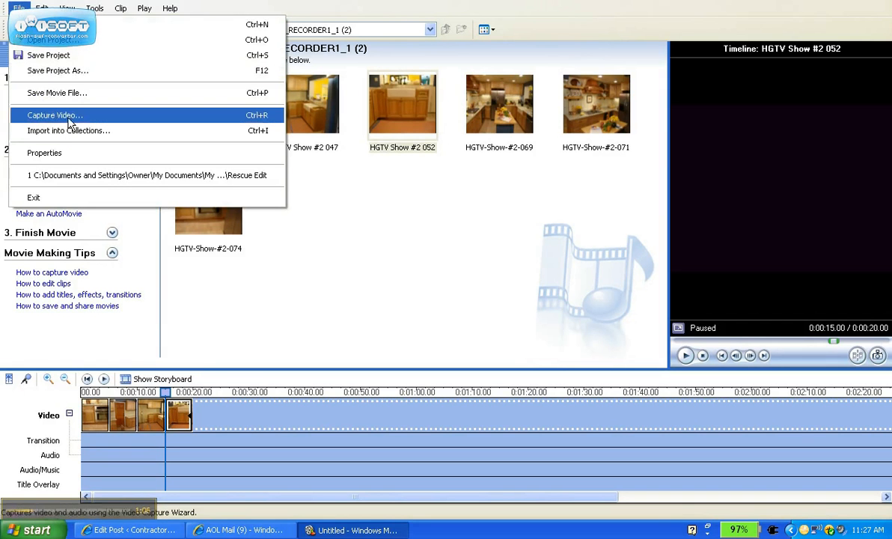
mouse_move(74, 93)
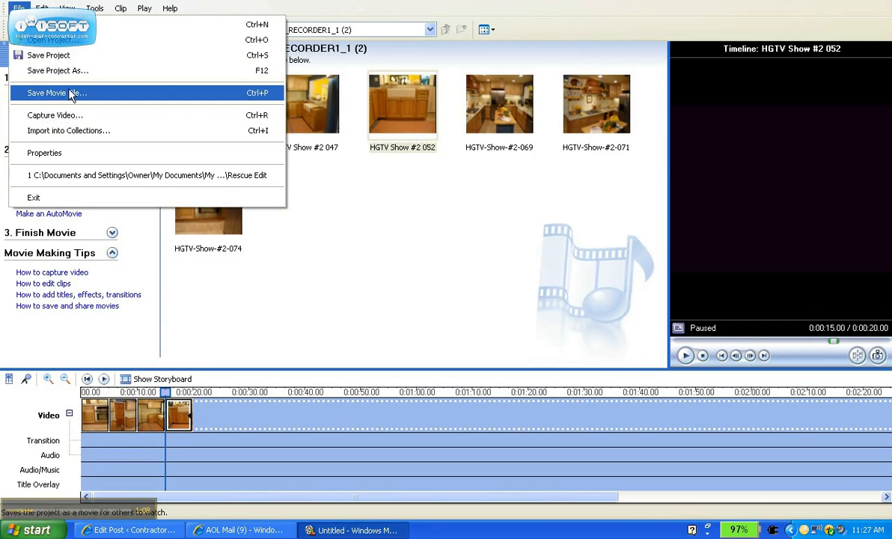
mouse_move(419, 251)
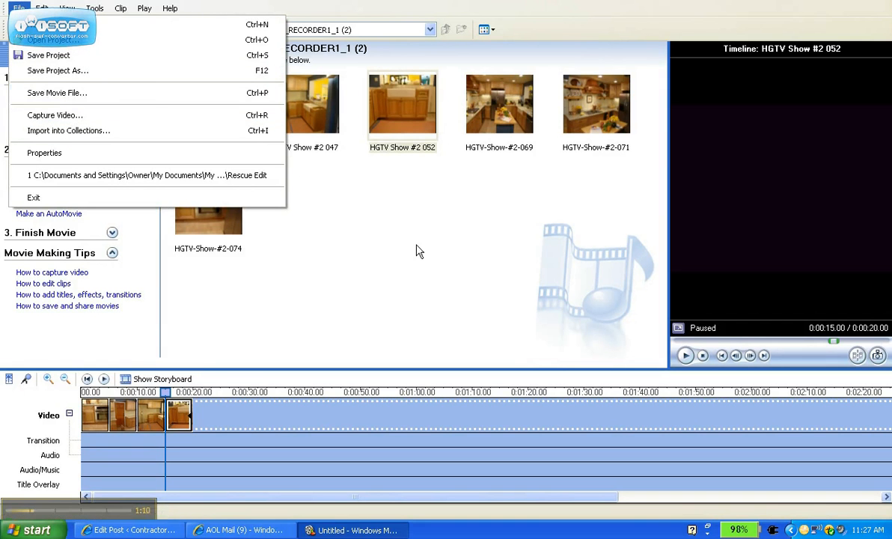